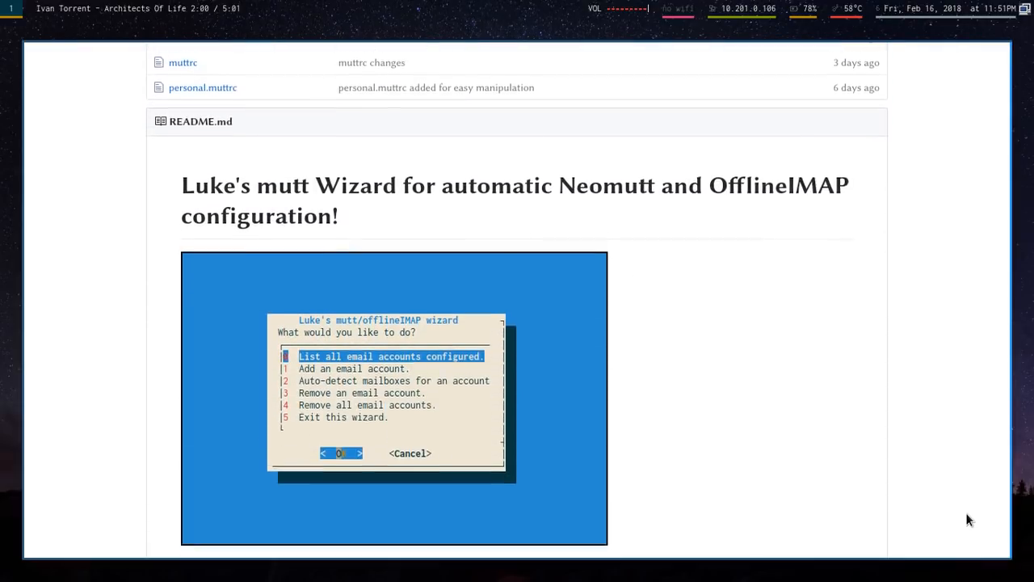
scroll(down, 3)
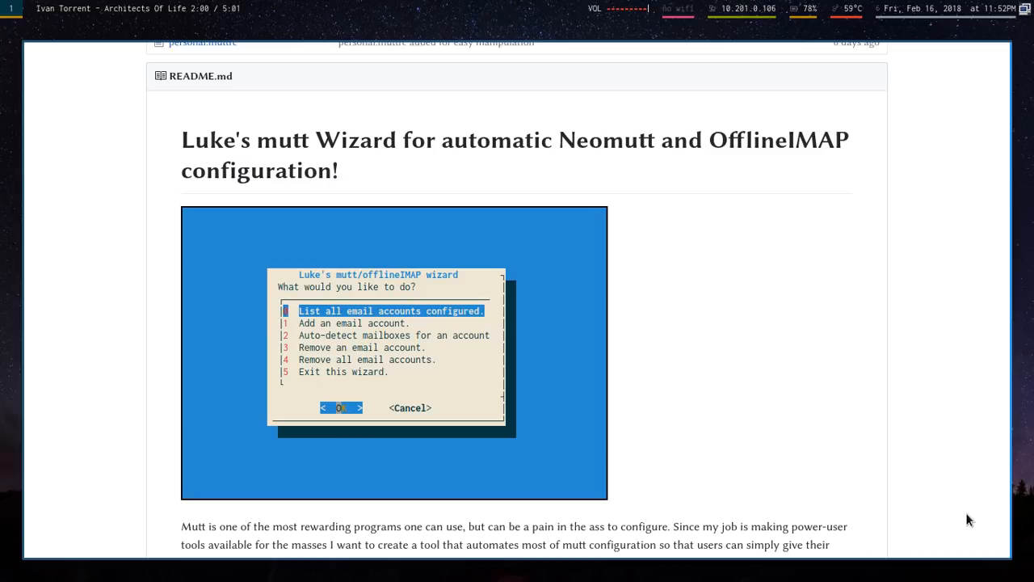
mouse_move(950, 488)
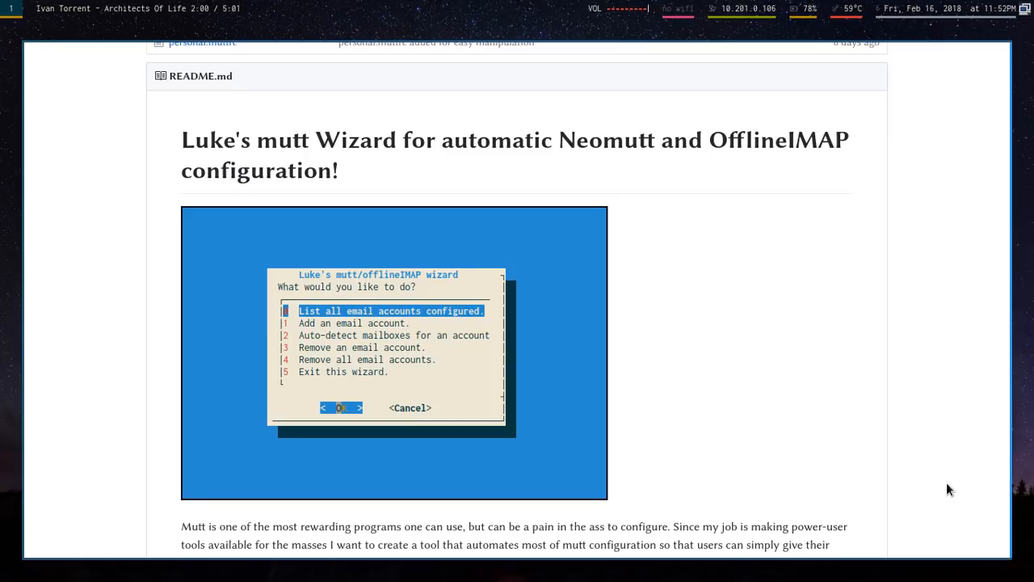
scroll(down, 3)
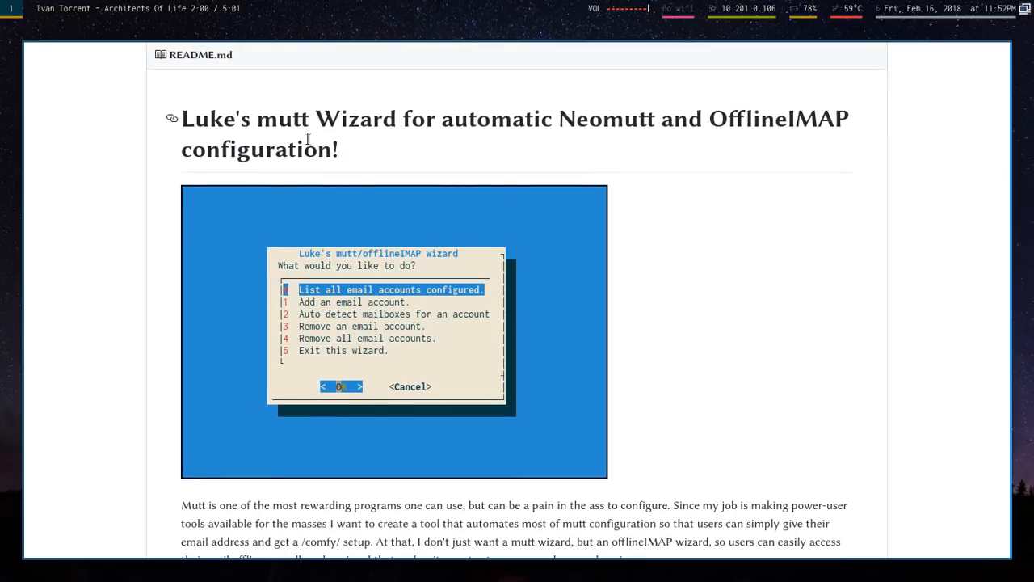
mouse_move(262, 136)
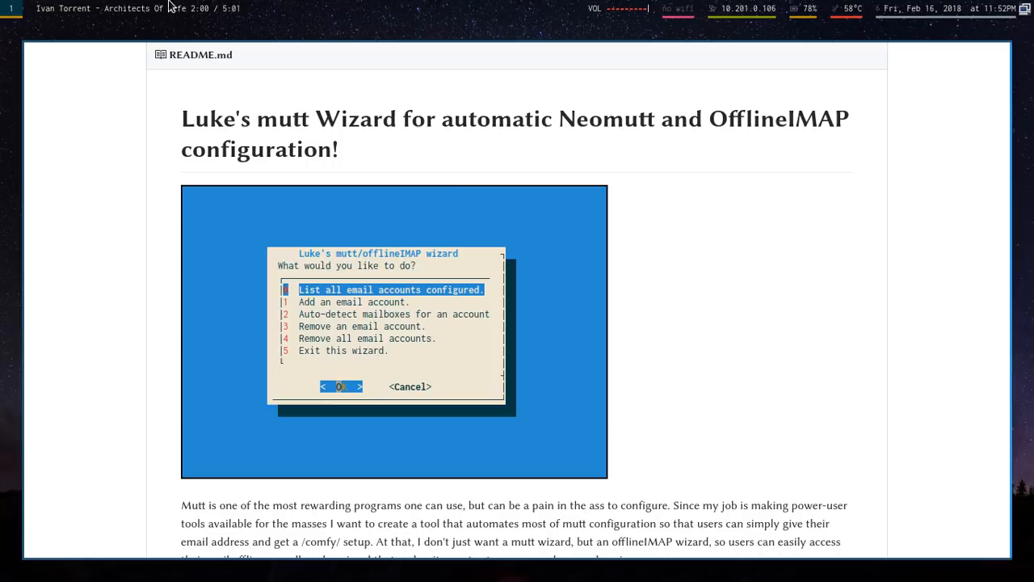
scroll(down, 3)
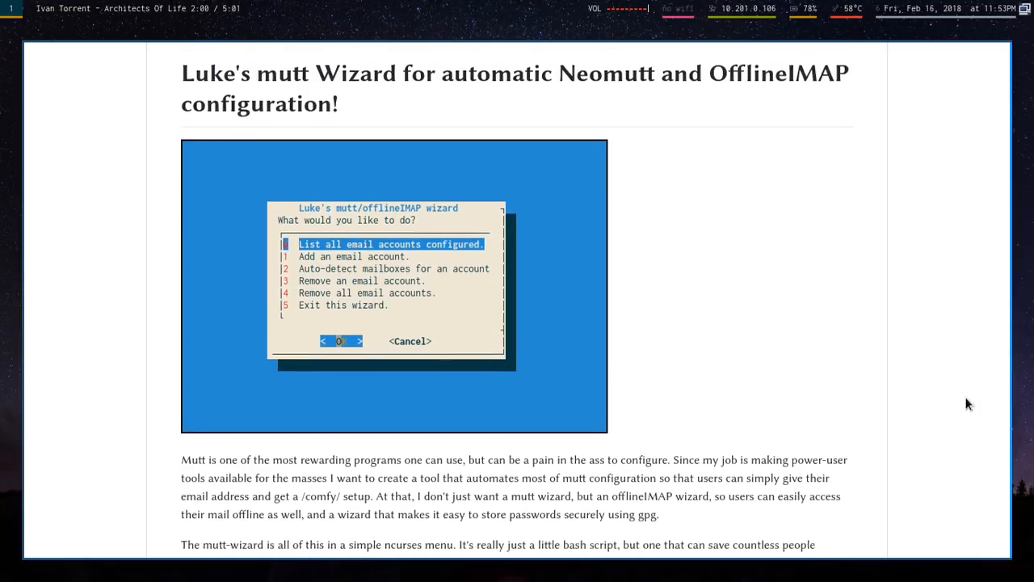
scroll(down, 3)
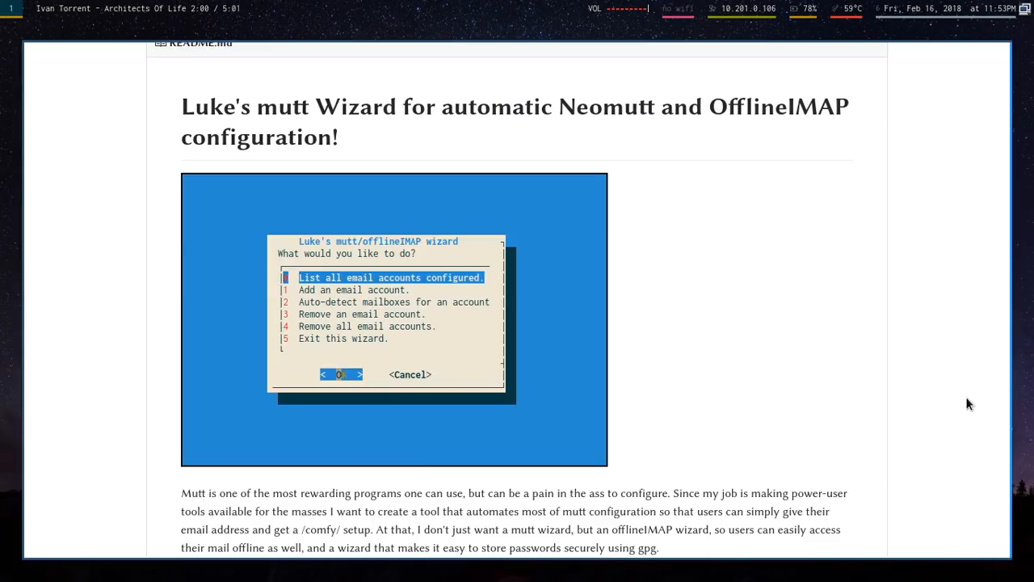
scroll(down, 3)
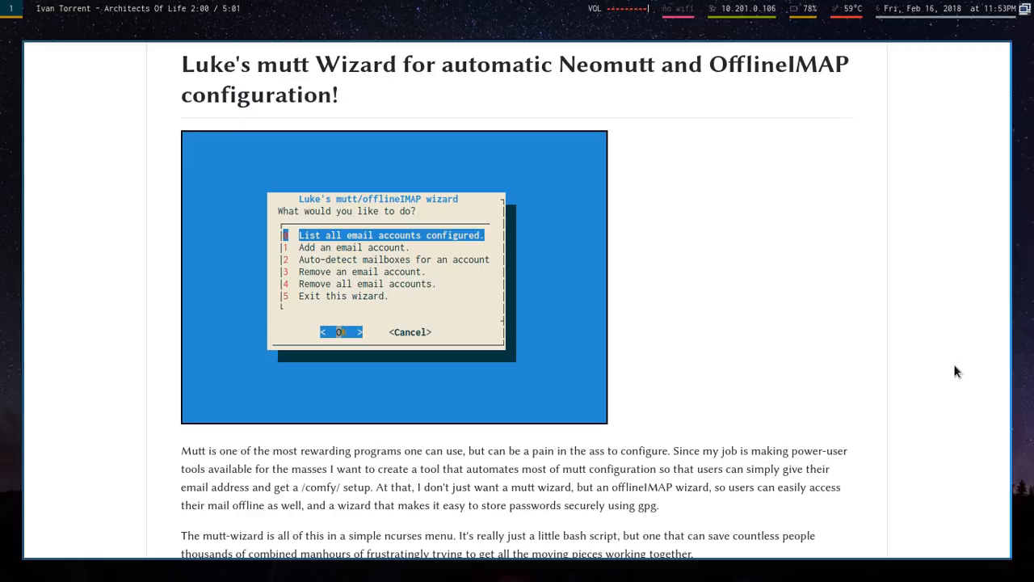
scroll(down, 3)
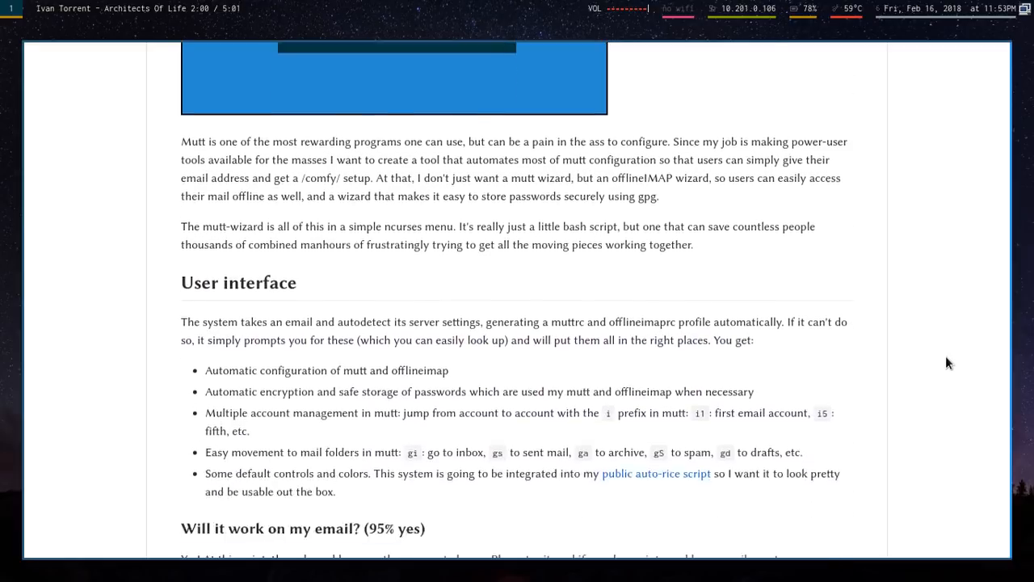
scroll(down, 3)
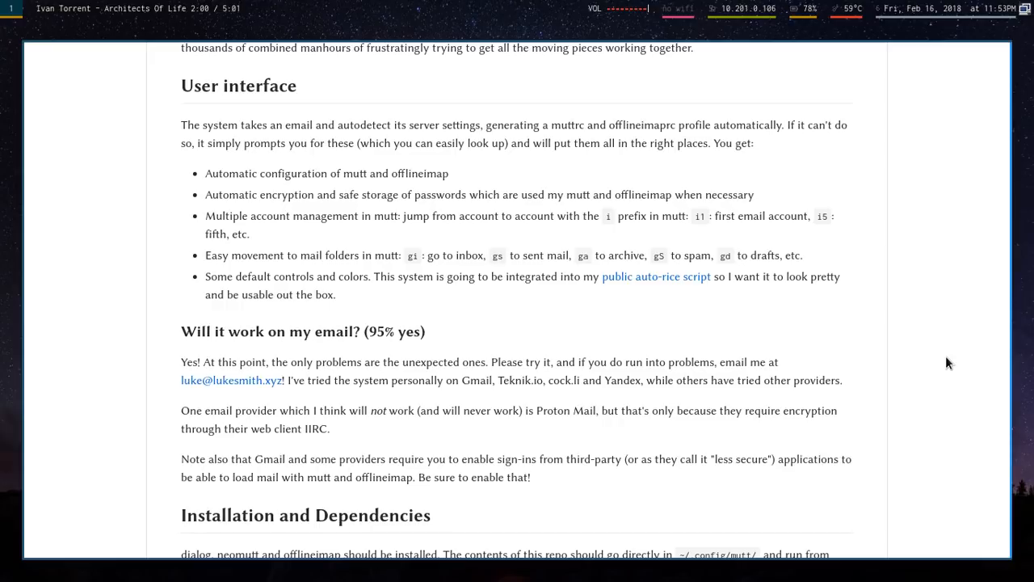
scroll(down, 3)
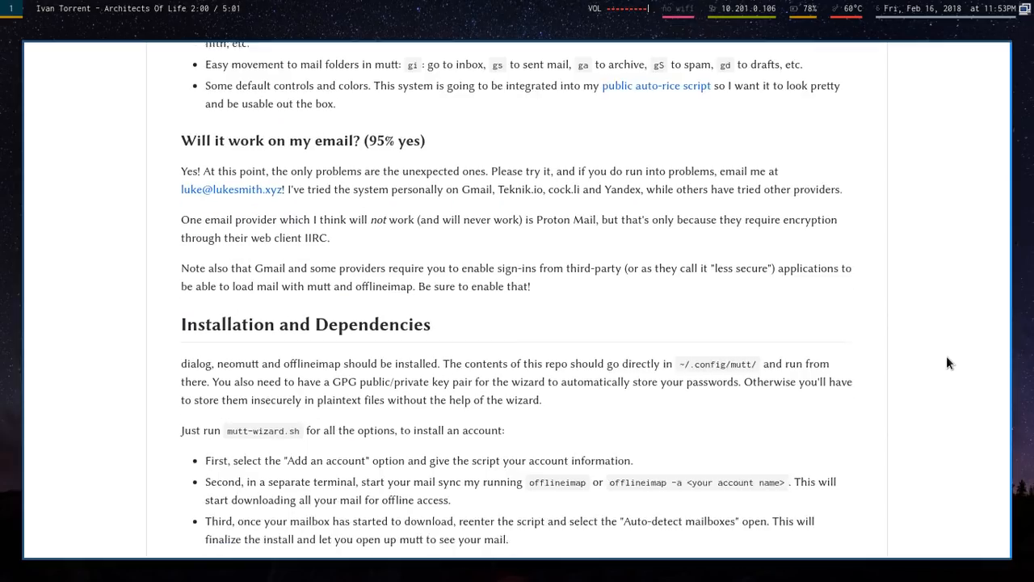
scroll(down, 3)
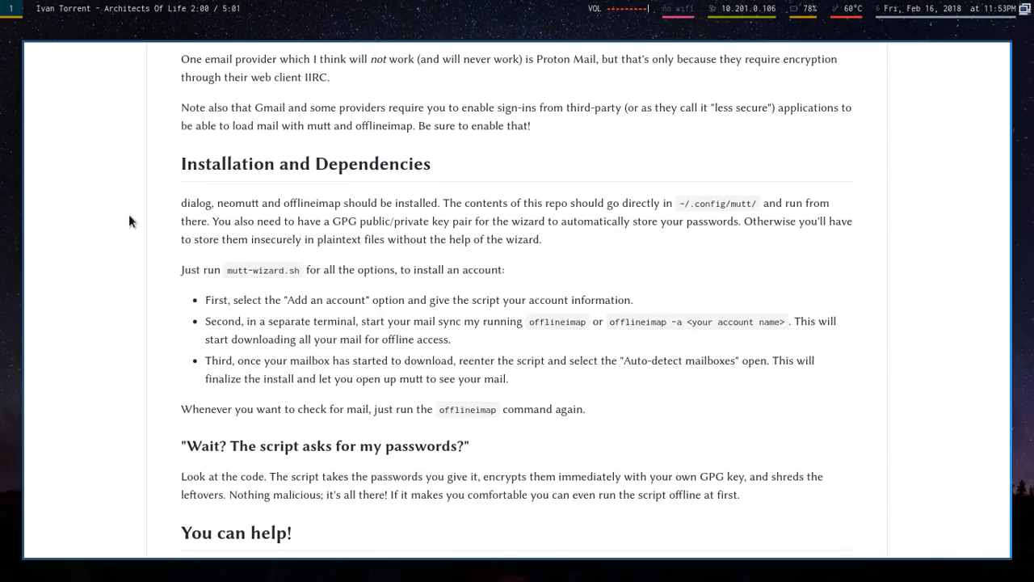
double_click(196, 204)
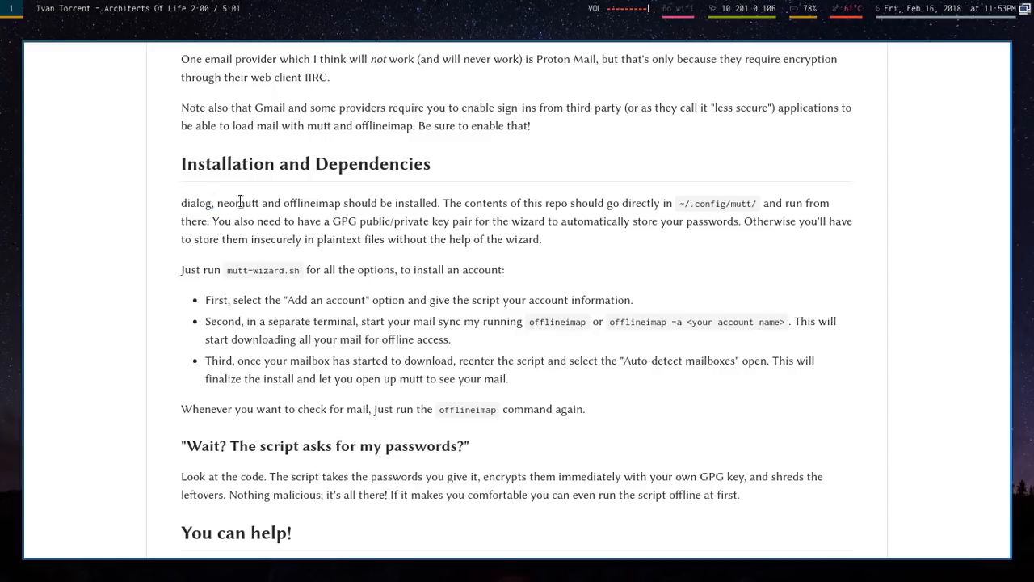
double_click(311, 204)
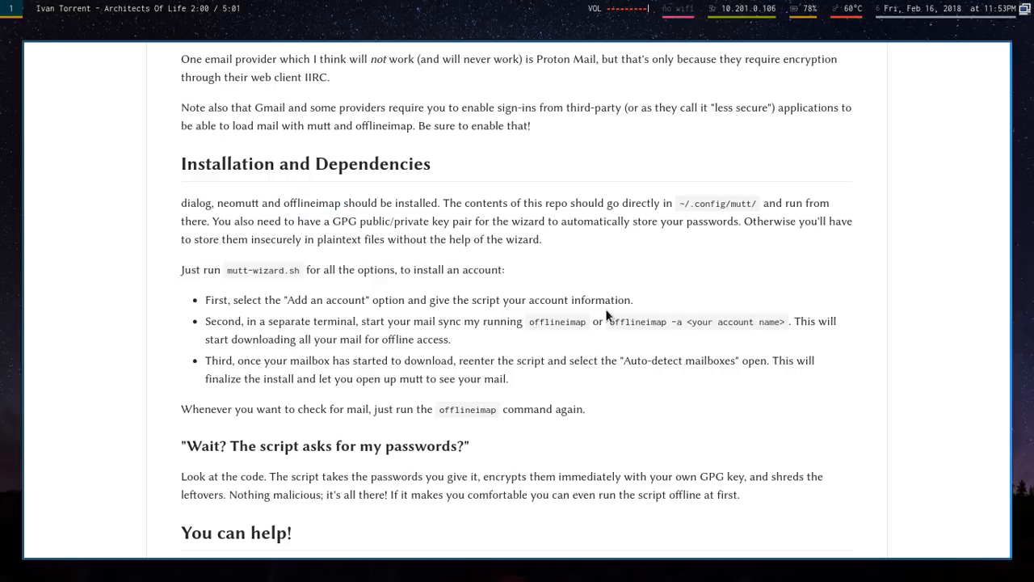
mouse_move(433, 236)
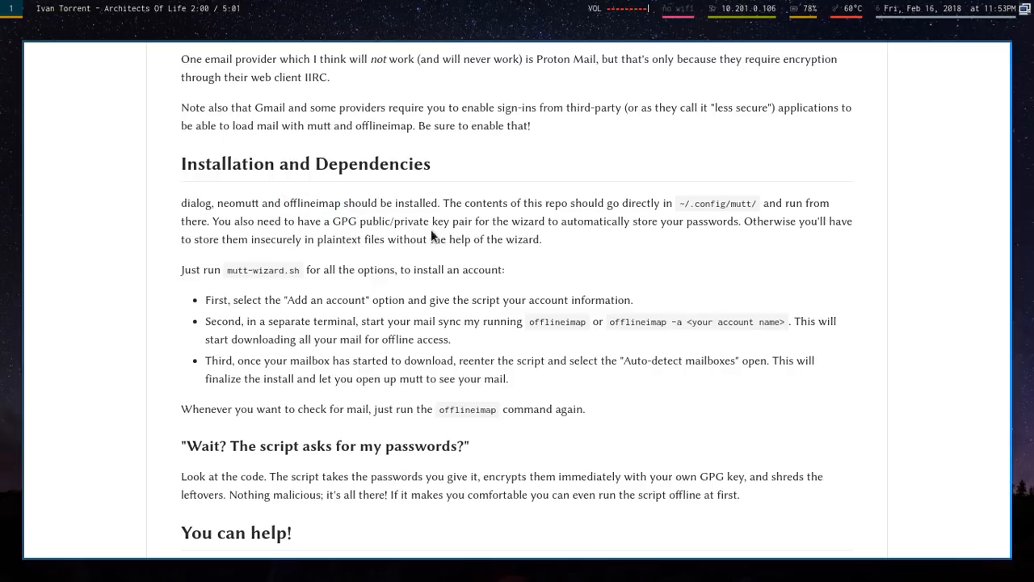
mouse_move(578, 289)
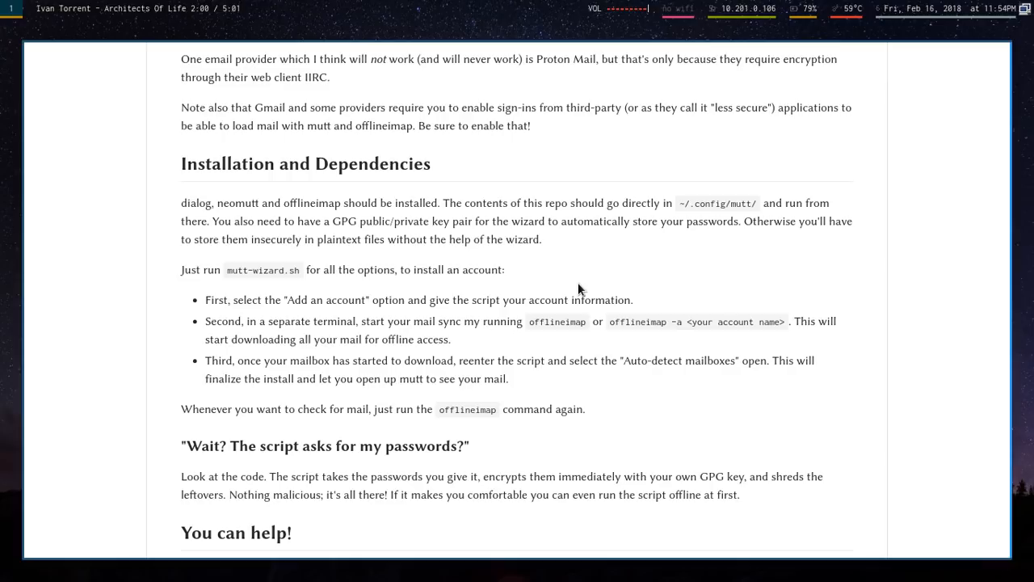
mouse_move(257, 229)
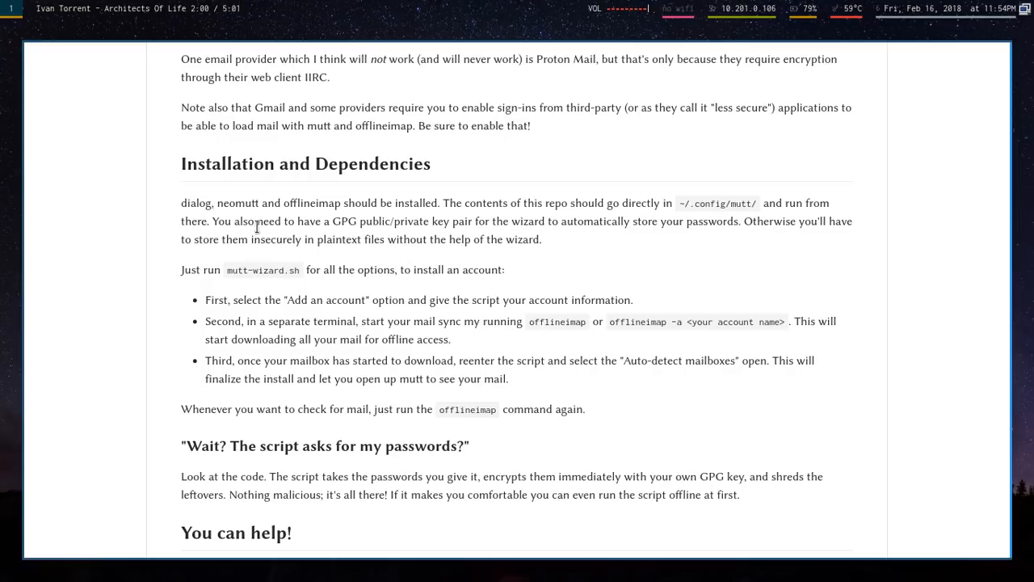
mouse_move(213, 202)
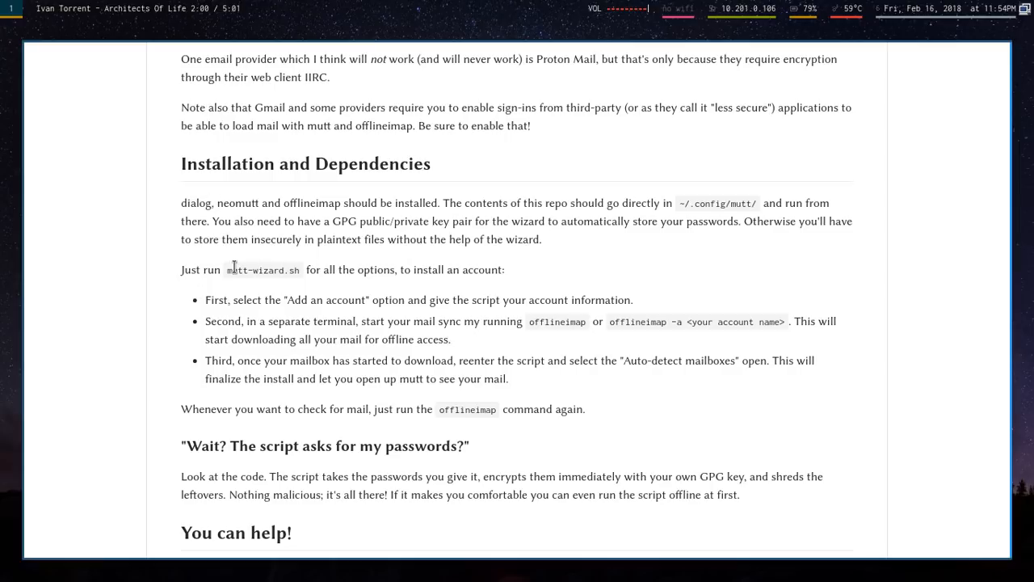
mouse_move(714, 197)
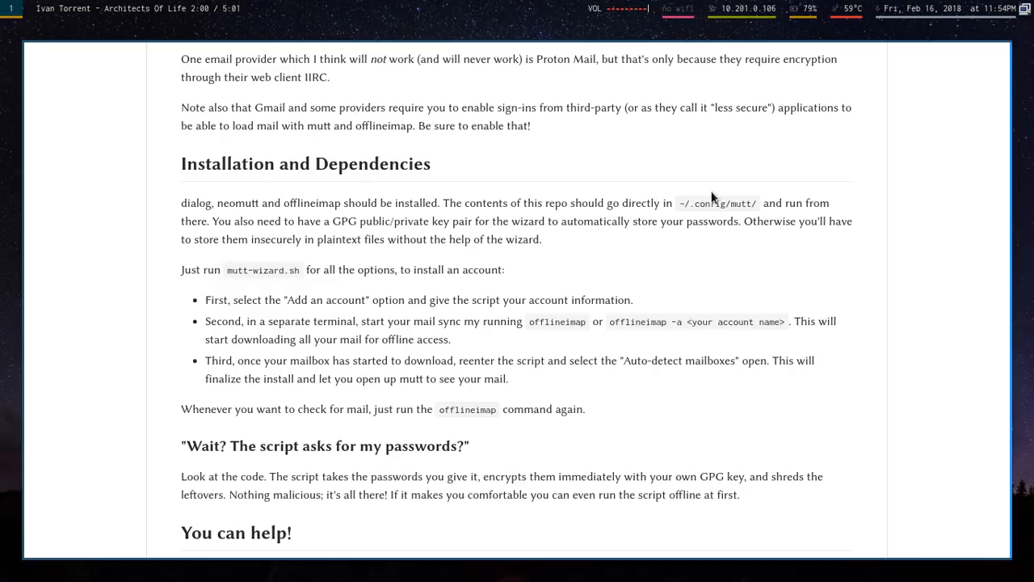
double_click(717, 204)
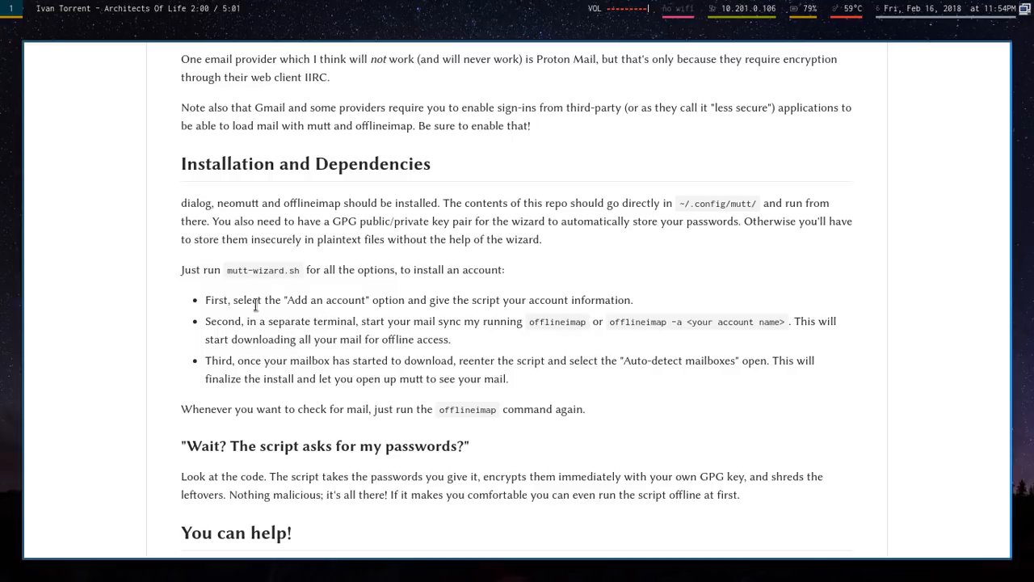
mouse_move(614, 296)
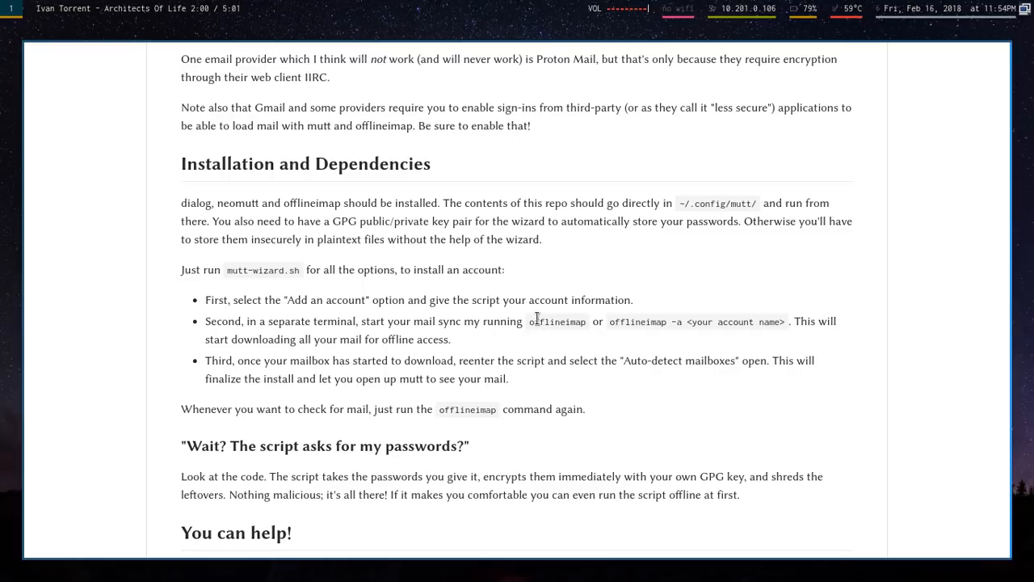
scroll(down, 3)
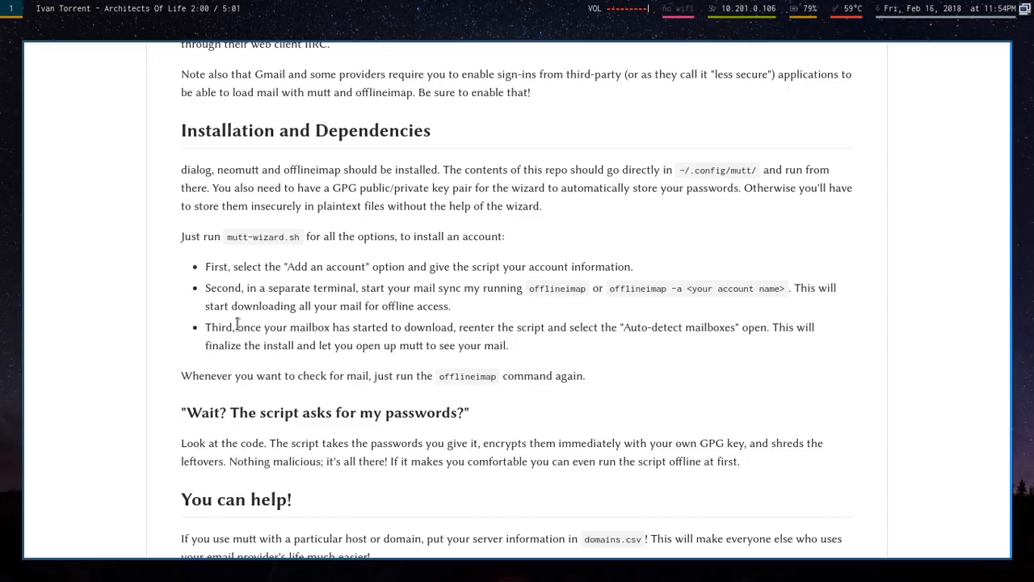
drag(250, 327, 352, 346)
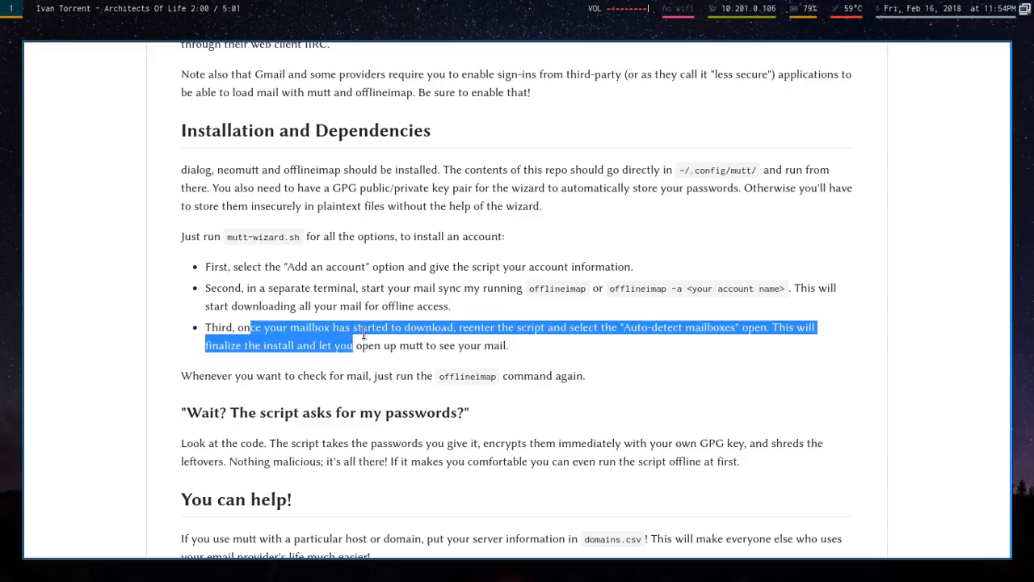
click(679, 333)
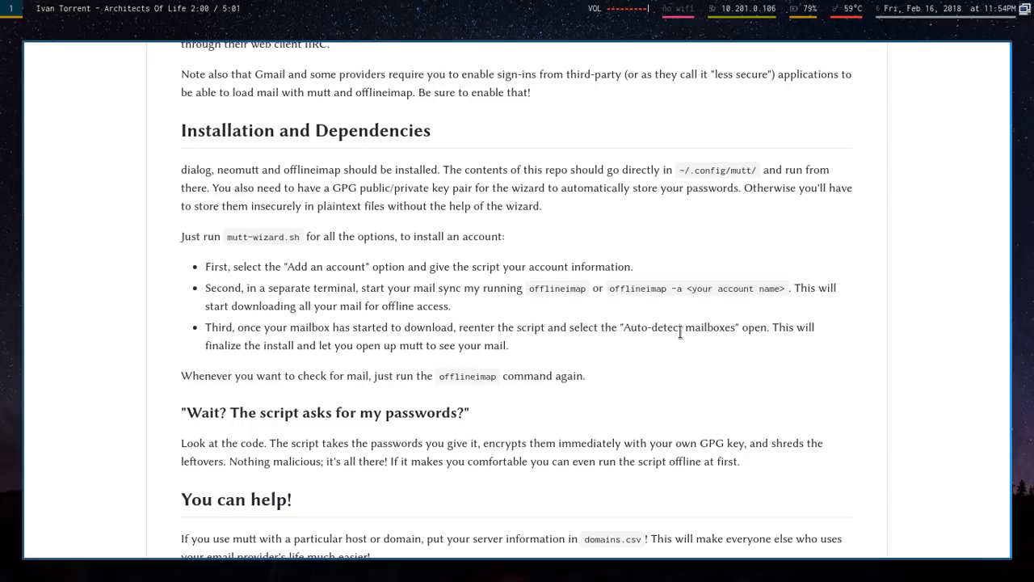
double_click(679, 327)
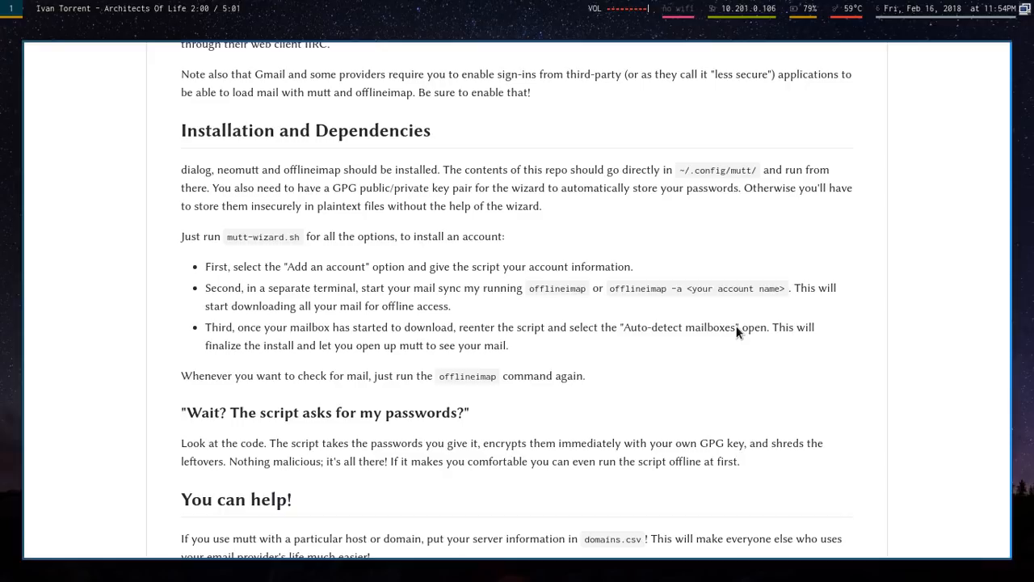
scroll(down, 3)
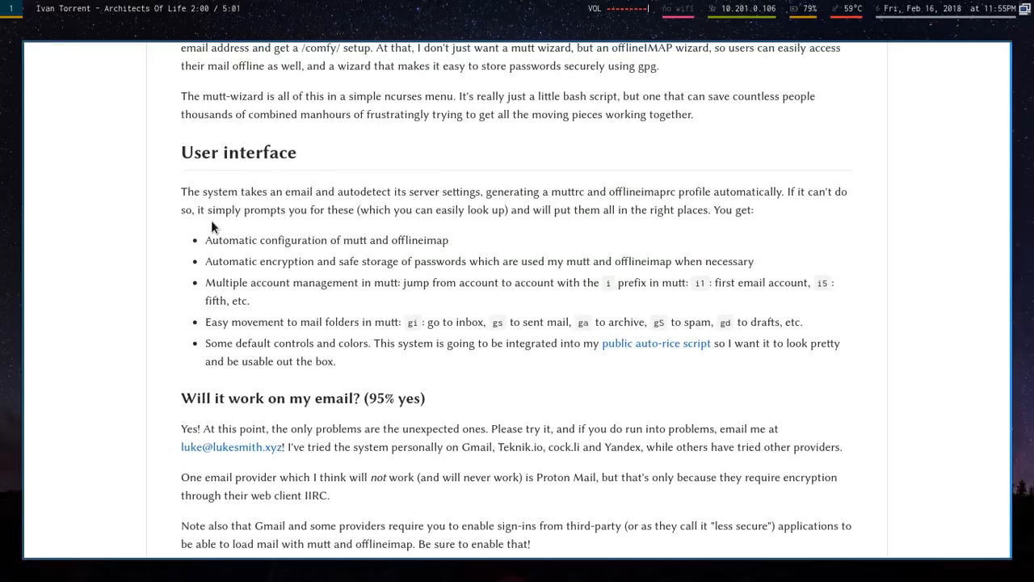
mouse_move(459, 252)
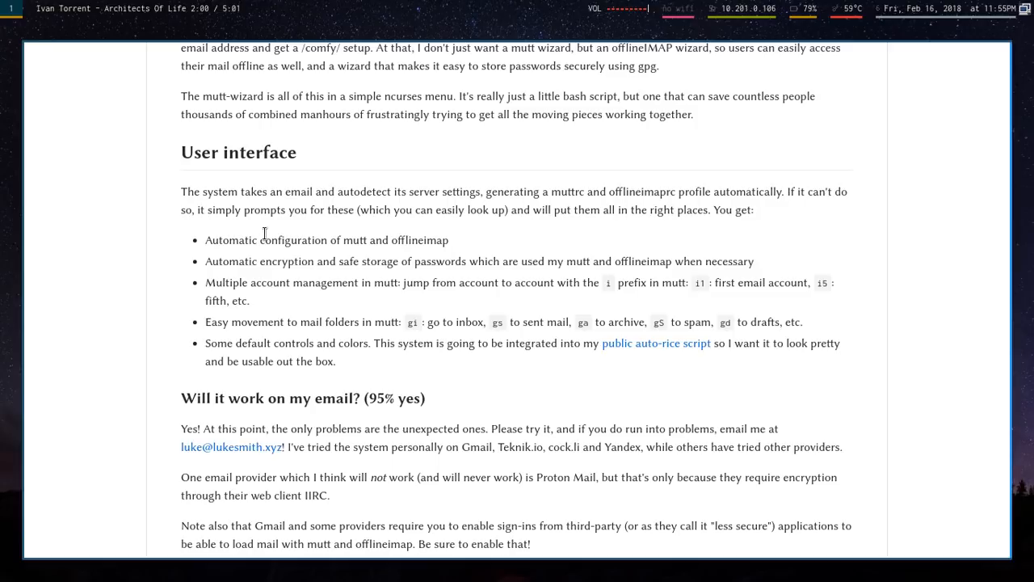
mouse_move(450, 276)
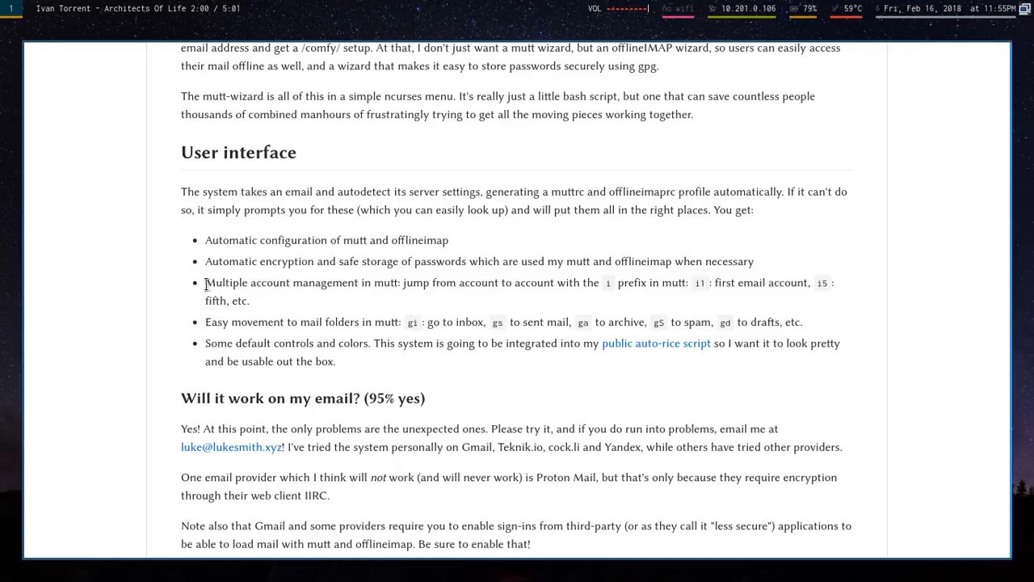
drag(205, 281, 805, 322)
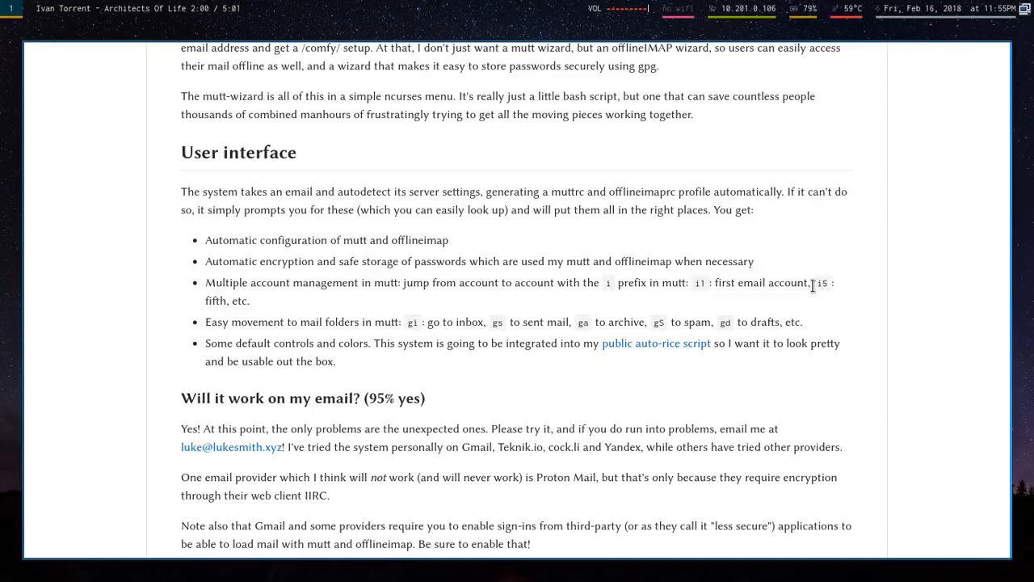
mouse_move(700, 283)
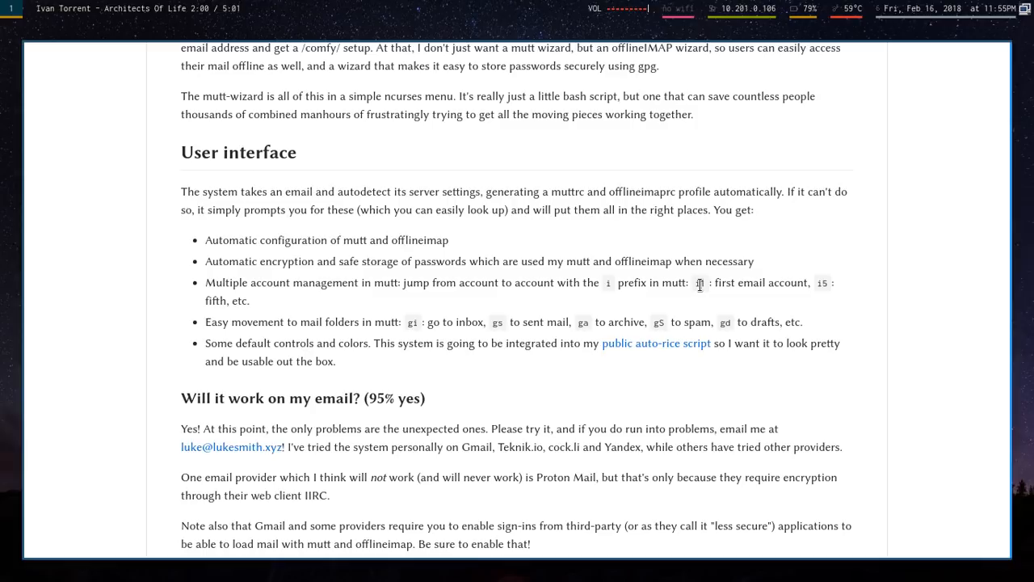
mouse_move(860, 285)
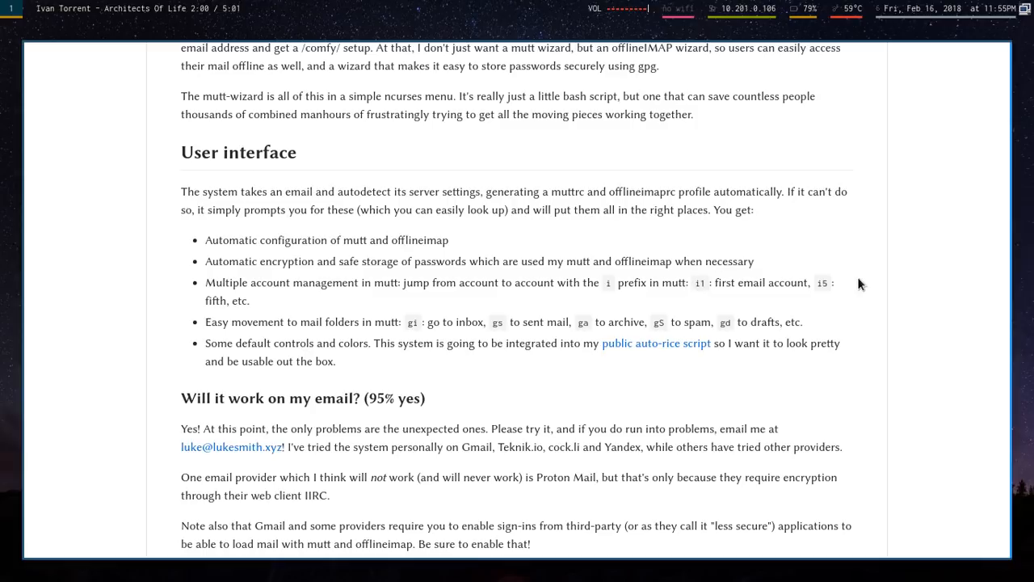
mouse_move(837, 294)
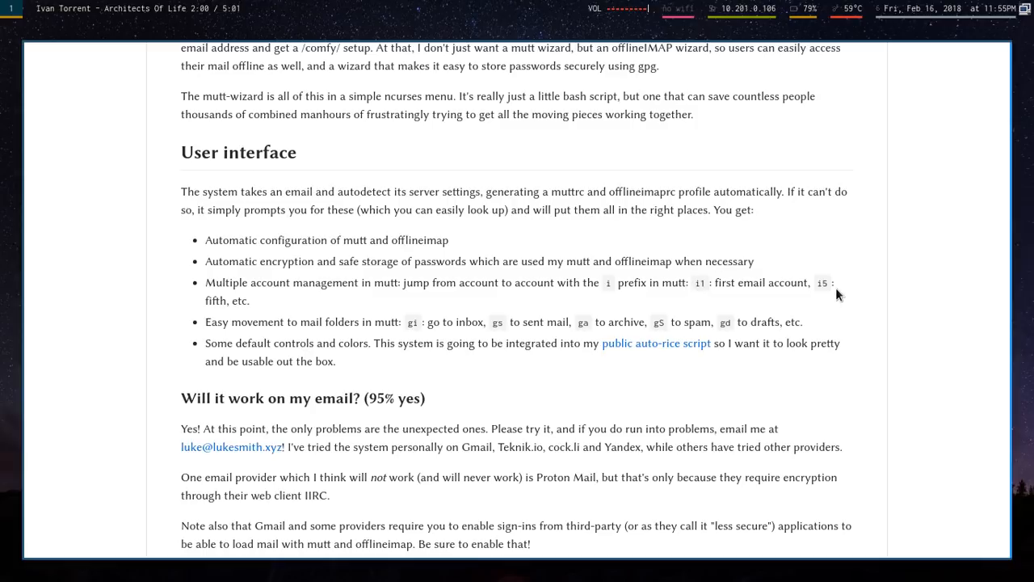
mouse_move(692, 298)
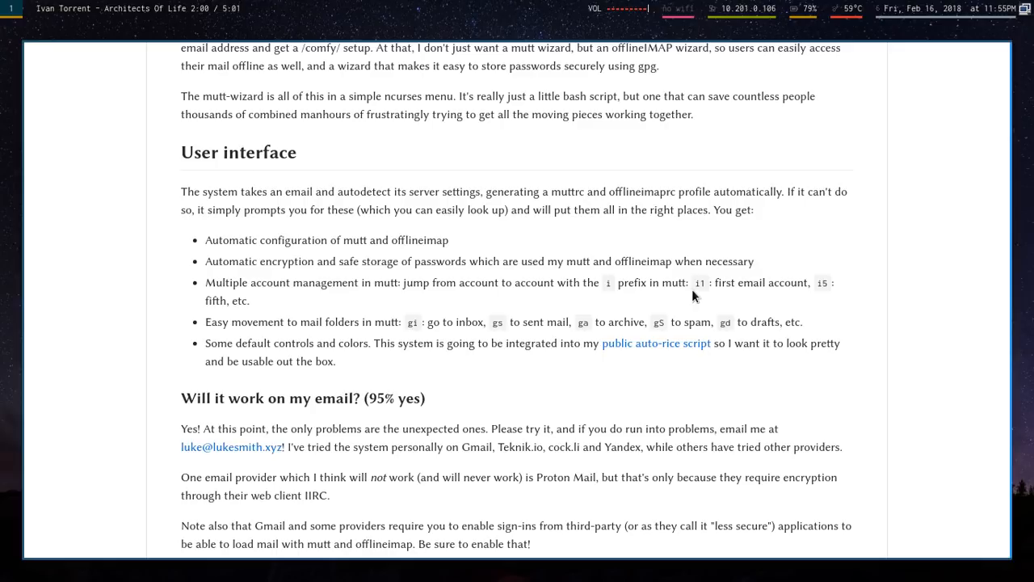
mouse_move(698, 288)
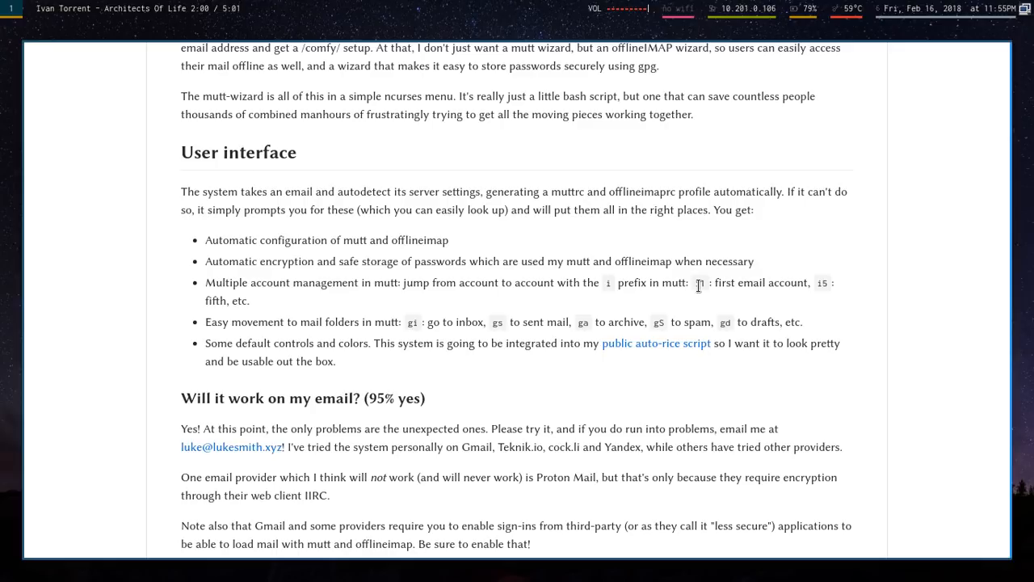
mouse_move(710, 297)
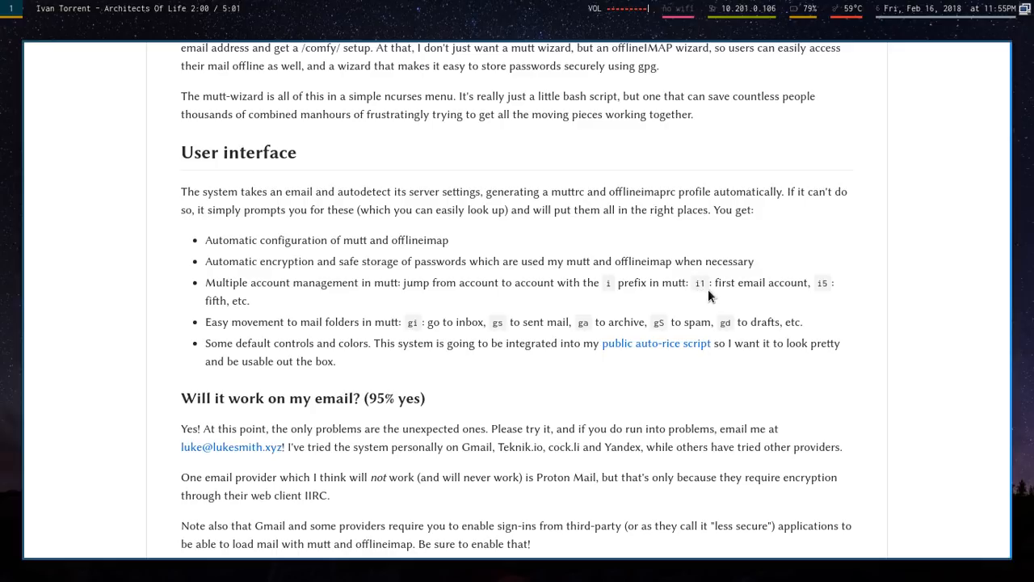
mouse_move(829, 294)
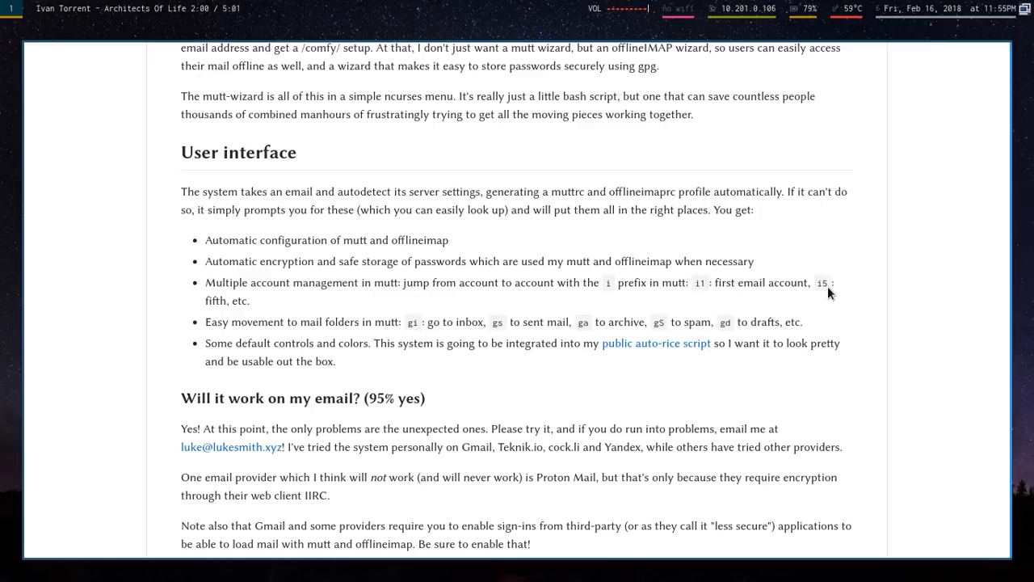
scroll(down, 3)
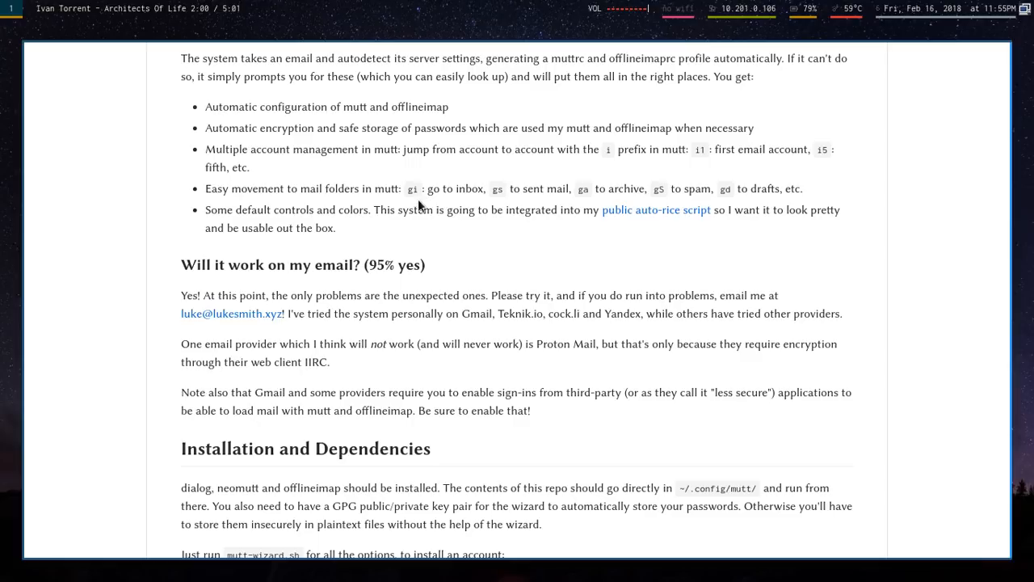
mouse_move(495, 191)
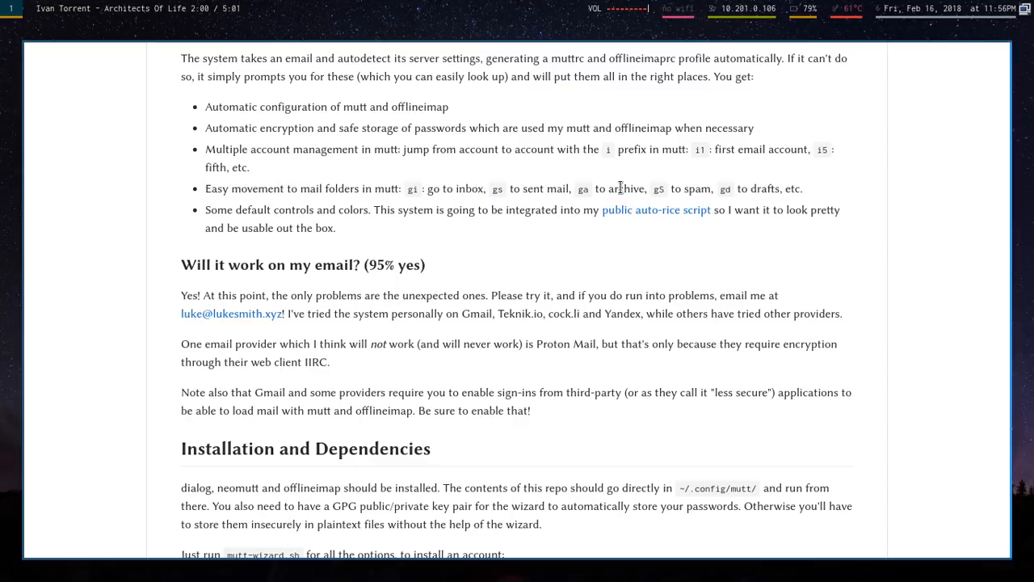
double_click(627, 188)
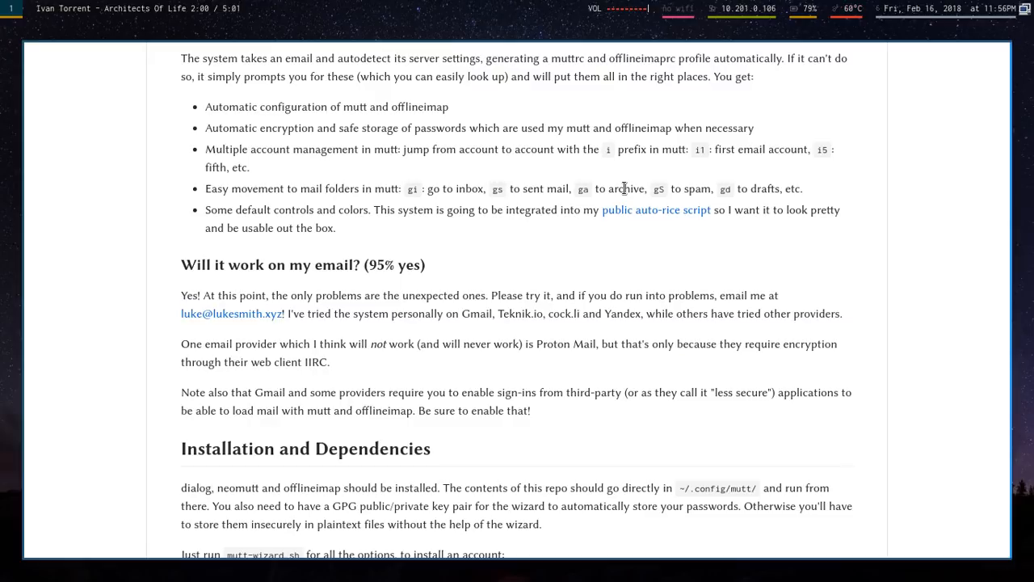
mouse_move(365, 246)
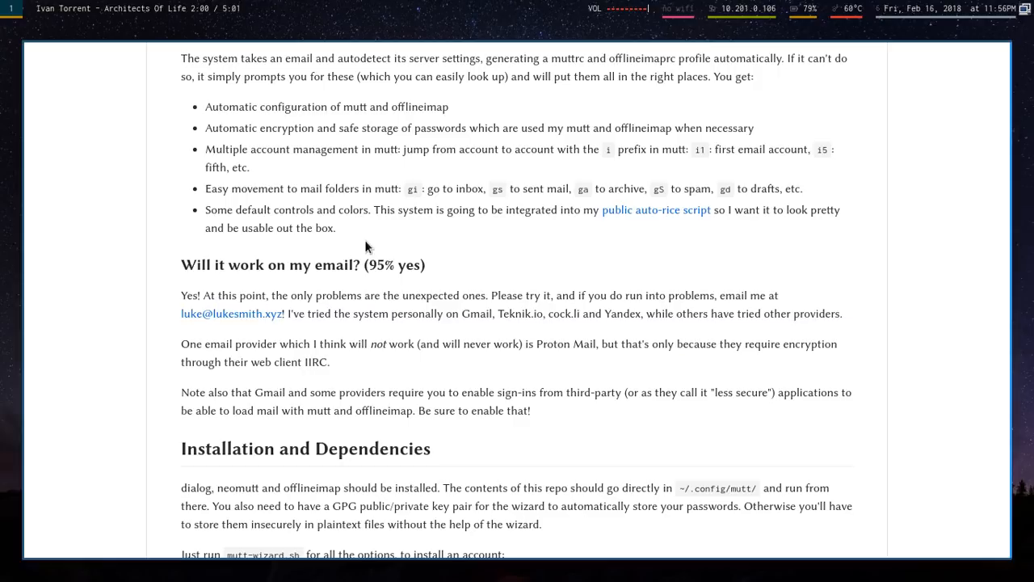
drag(207, 211, 336, 226)
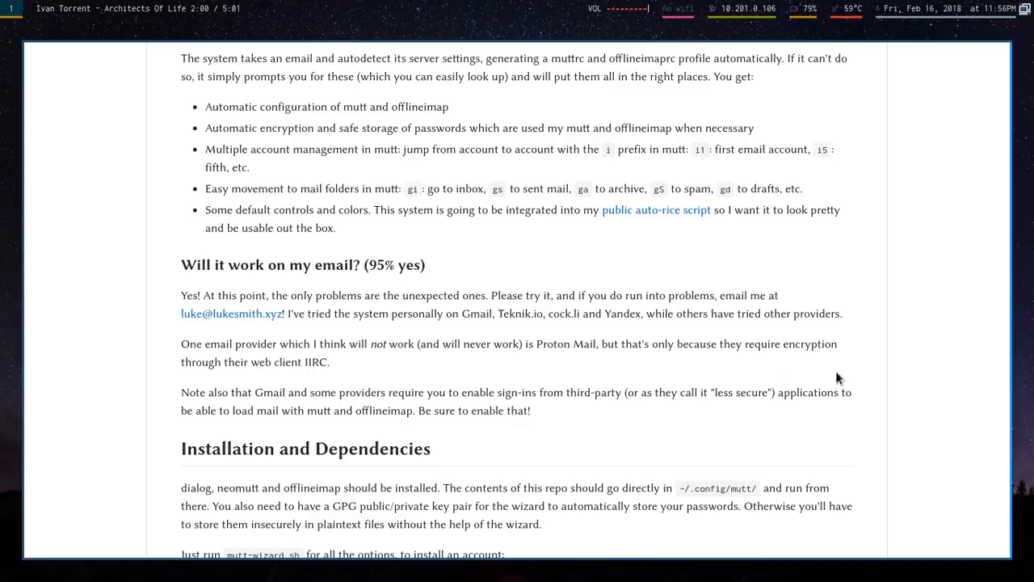
mouse_move(881, 369)
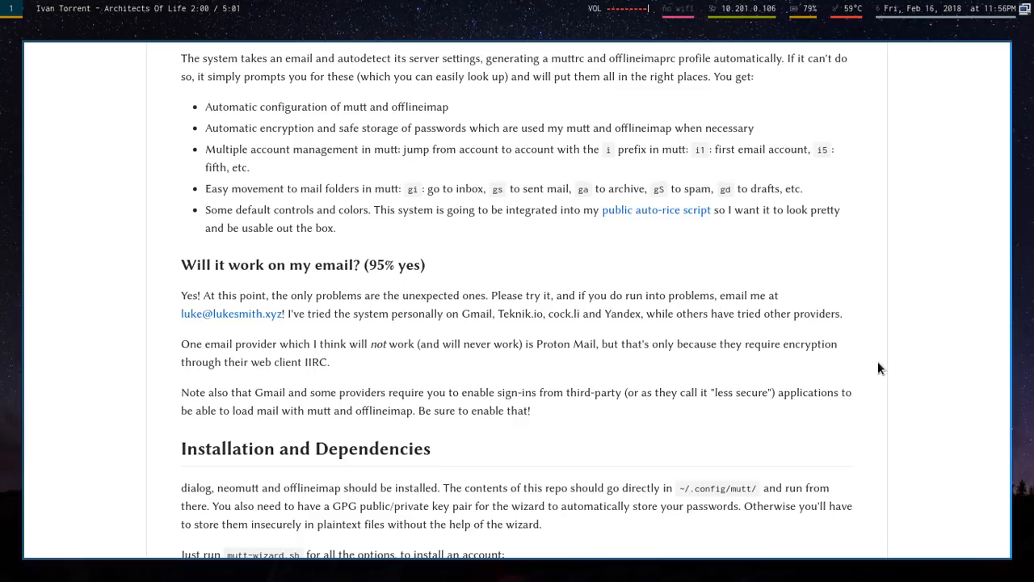
scroll(down, 3)
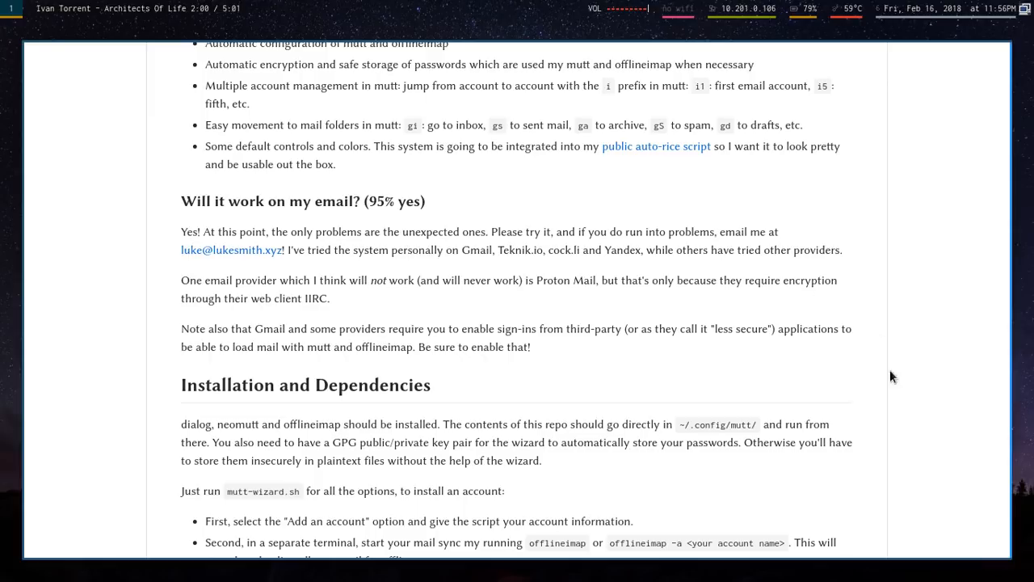
mouse_move(934, 465)
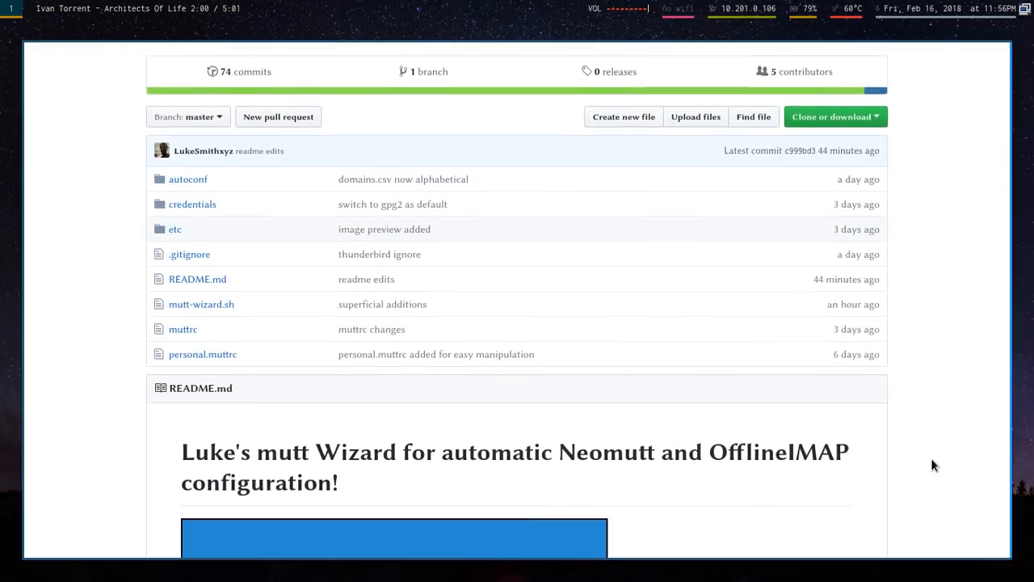
scroll(down, 3)
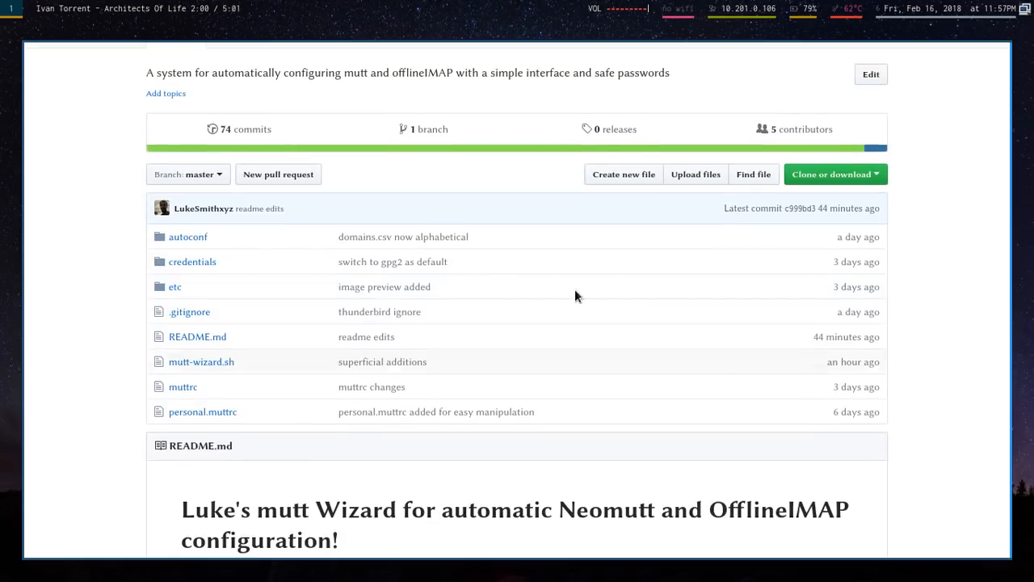
click(187, 236)
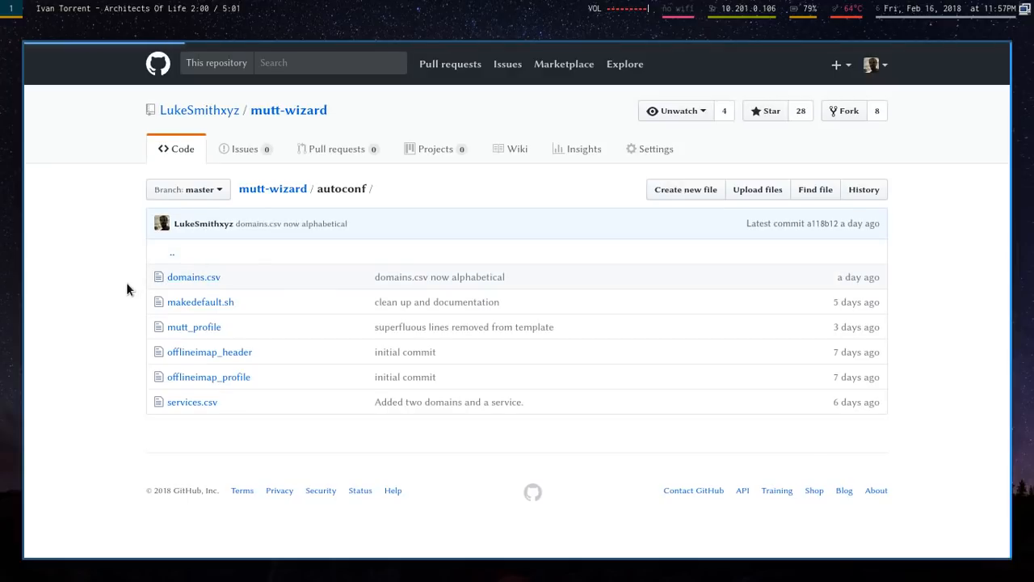
click(194, 276)
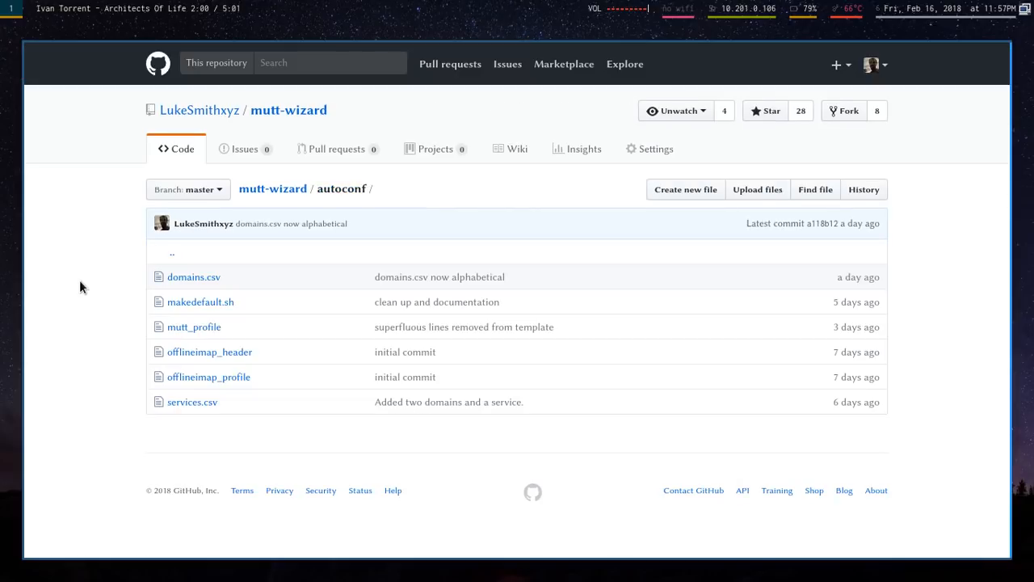
click(194, 276)
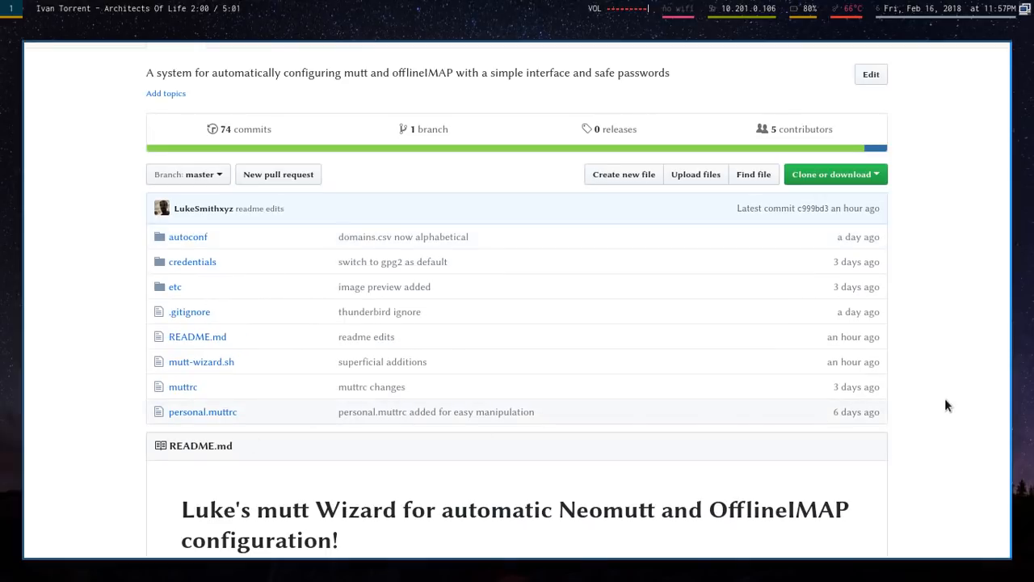
scroll(down, 3)
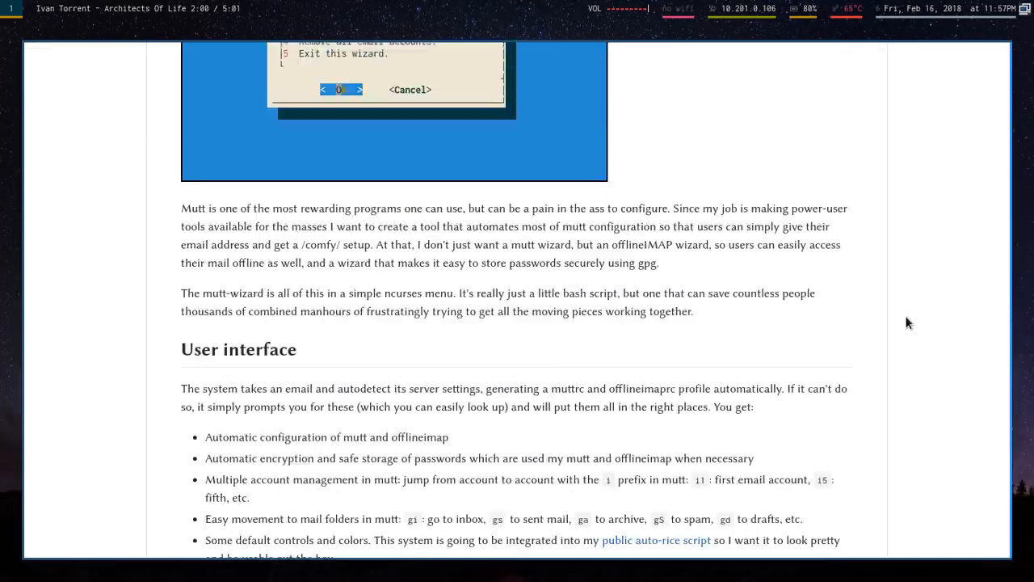
scroll(down, 3)
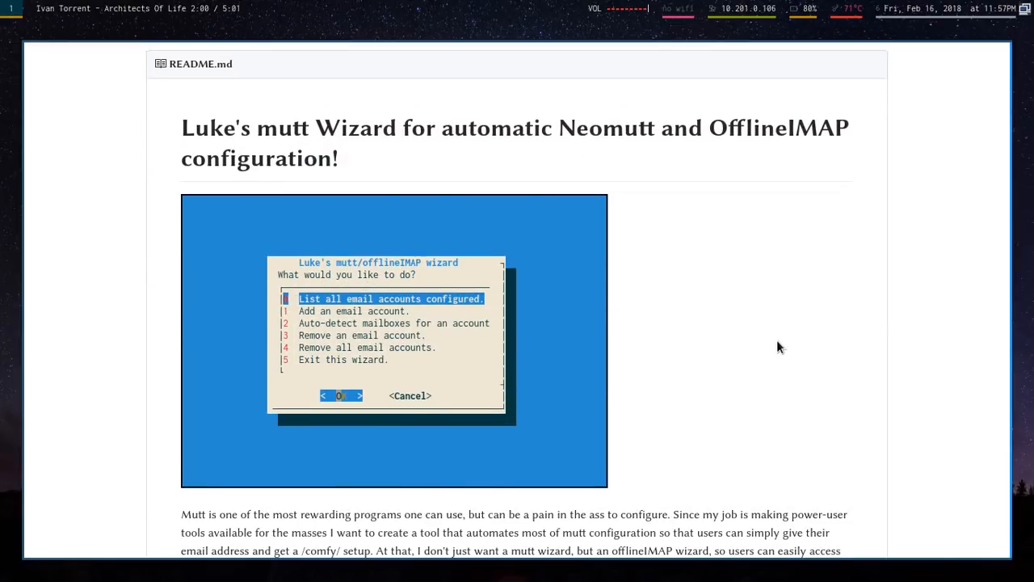
mouse_move(940, 366)
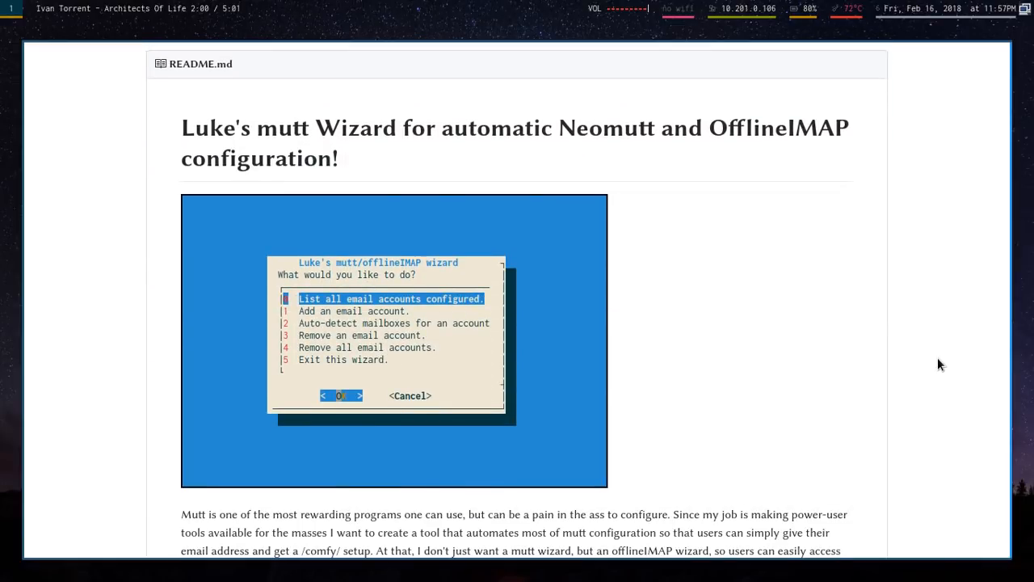